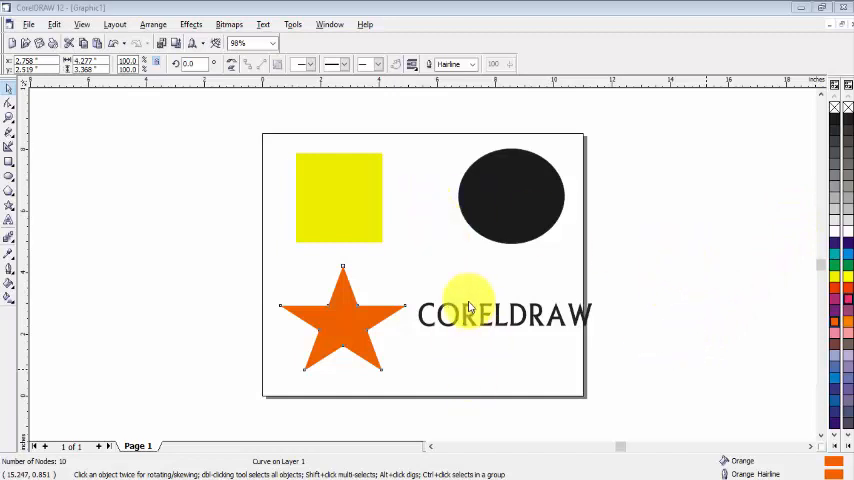
Hold the Knife tool to open its flyout and point at the Eraser Tool.
{"action": "left_click_drag", "start_coordinate": [470, 300], "coordinate": [183, 148]}
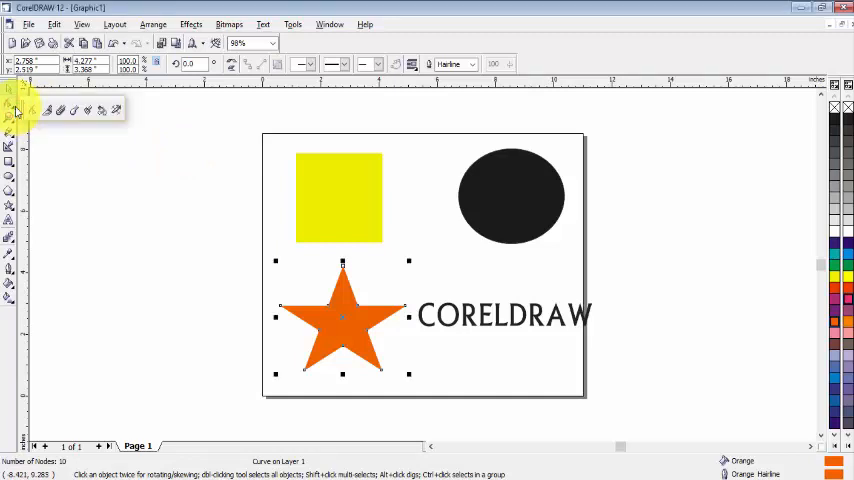
{"action": "mouse_move", "coordinate": [64, 110]}
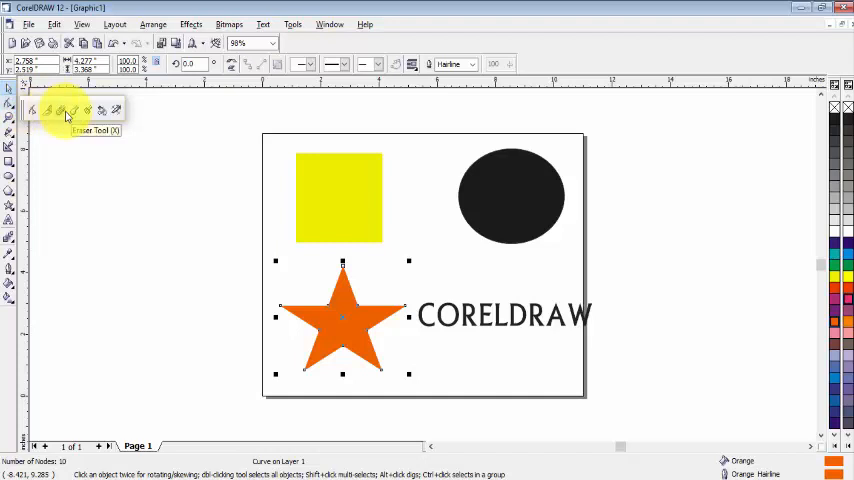
Activate the Eraser Tool and adjust its thickness spinner on the property bar.
{"action": "left_click", "coordinate": [55, 110]}
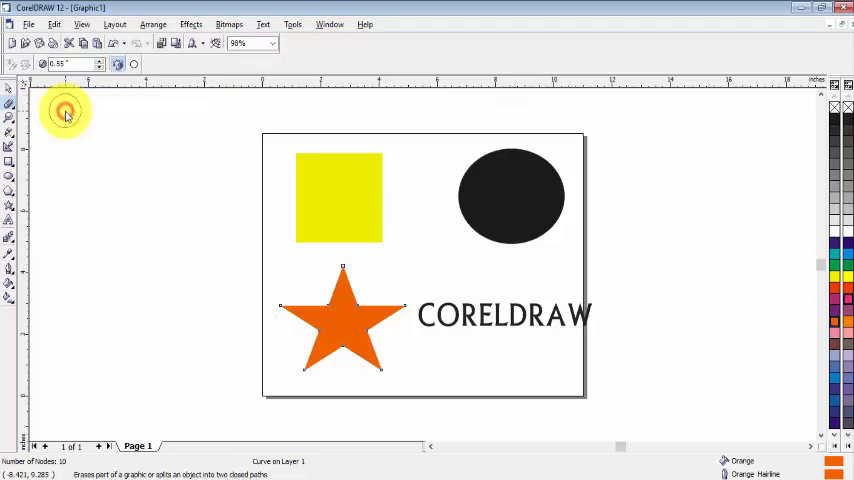
{"action": "mouse_move", "coordinate": [89, 64]}
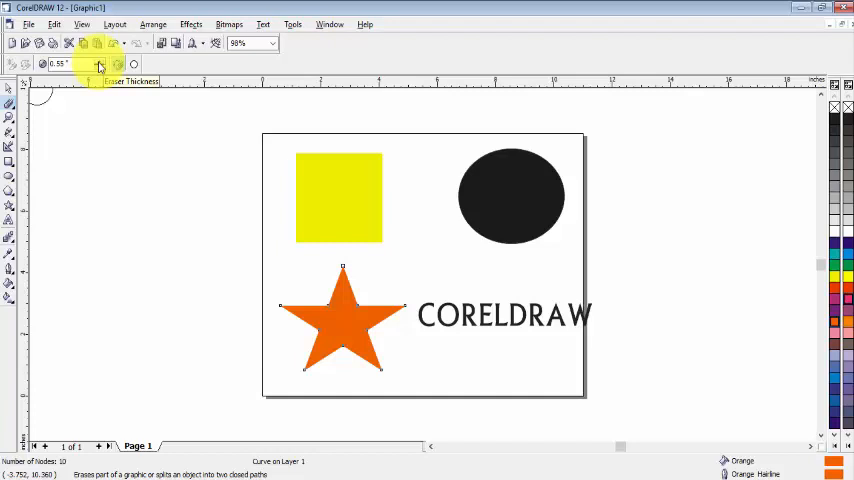
{"action": "left_click", "coordinate": [97, 67]}
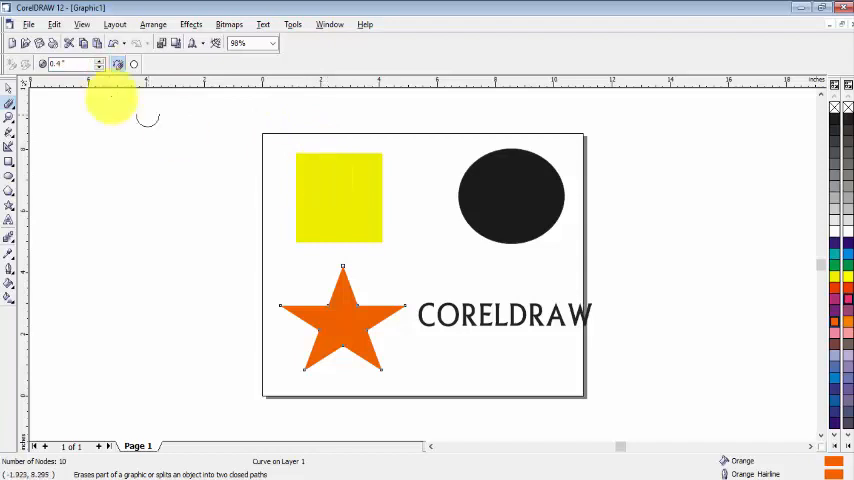
{"action": "mouse_move", "coordinate": [130, 66]}
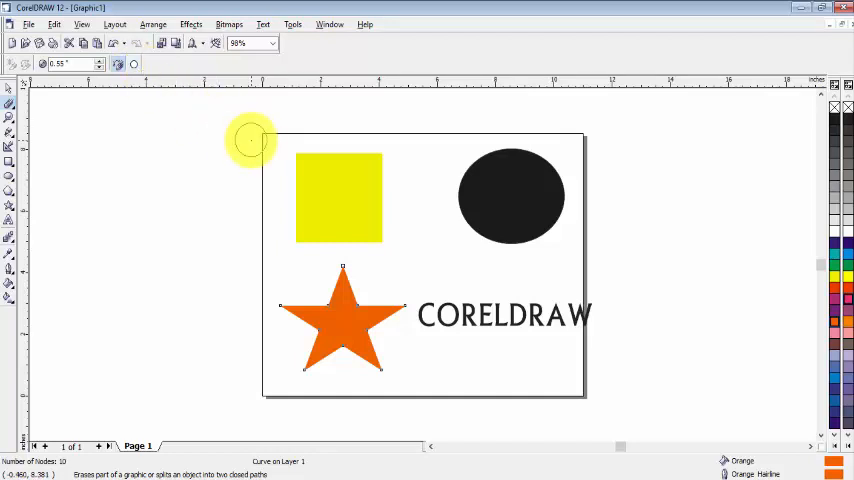
{"action": "mouse_move", "coordinate": [155, 103]}
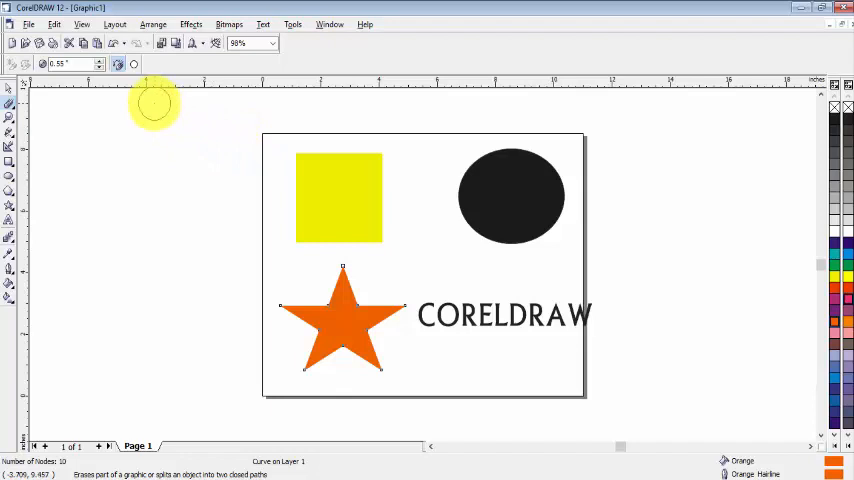
{"action": "mouse_move", "coordinate": [137, 68]}
{"action": "type", "text": "4"}
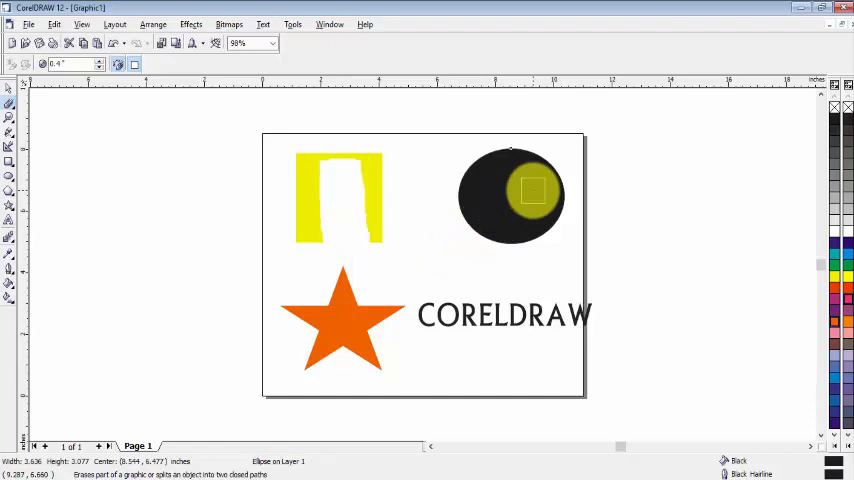
Drag the square eraser across the black ellipse's right side to remove it.
{"action": "left_click_drag", "start_coordinate": [531, 191], "coordinate": [523, 166]}
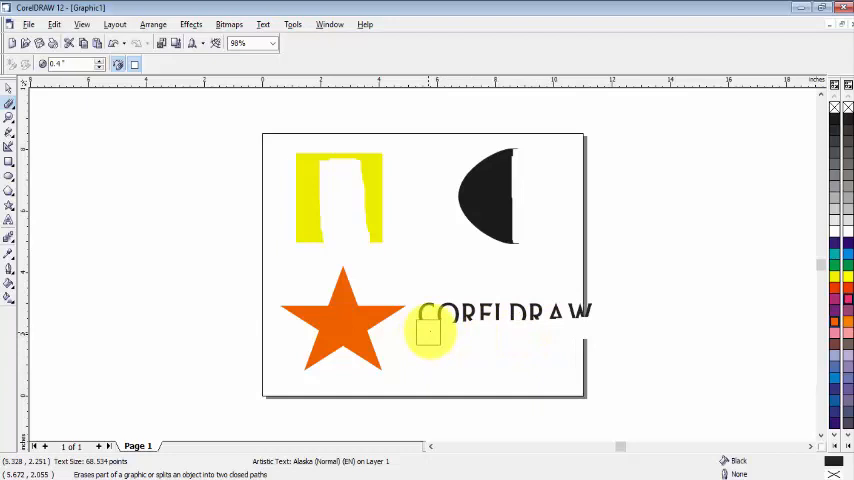
Drag the eraser horizontally along the bottom edge of the CORELDRAW lettering.
{"action": "left_click_drag", "start_coordinate": [430, 330], "coordinate": [540, 330]}
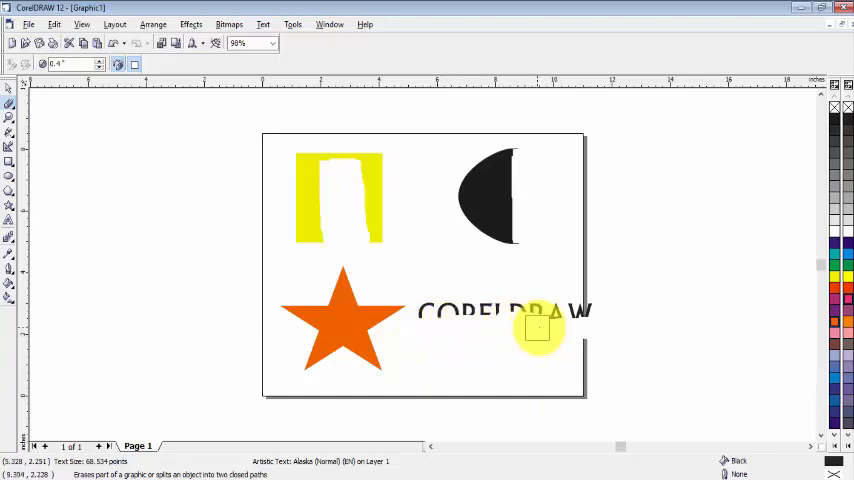